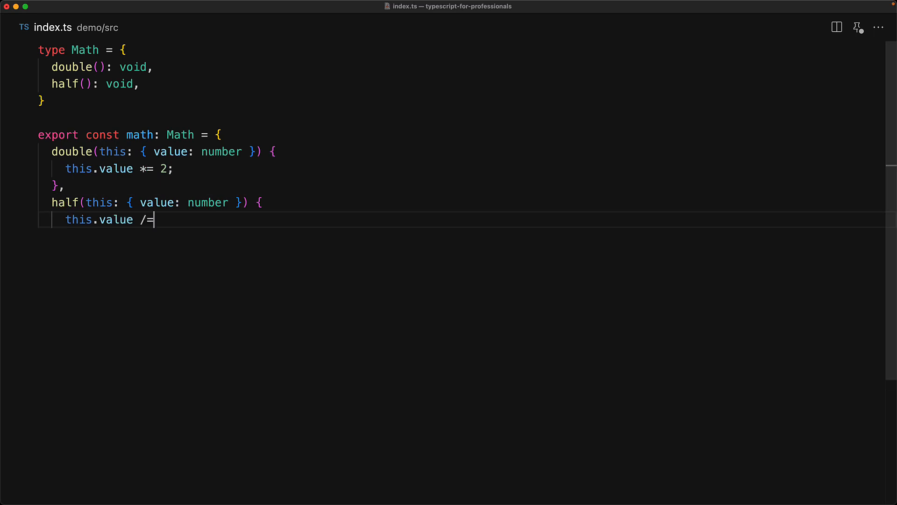
- Complete half() returning value / 2, add obj with value: 1 spreading math, and log obj.double() as 2 and obj.half() as 1
text(2;)
text(...math,)
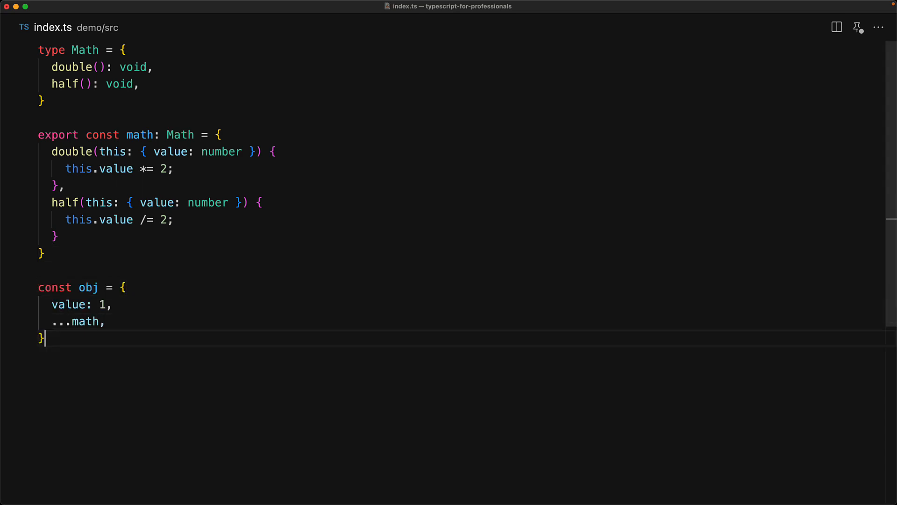
text(;)
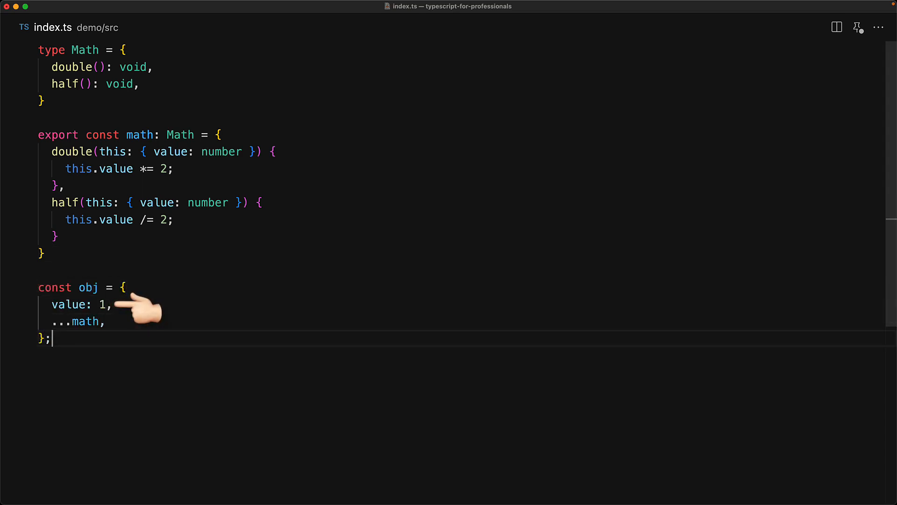
text(obj.double();)
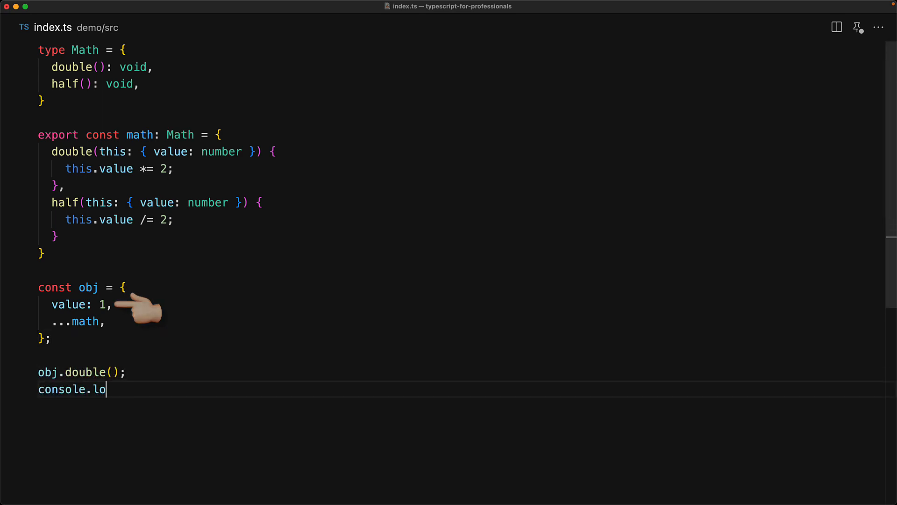
text(g(obj.value); // 2)
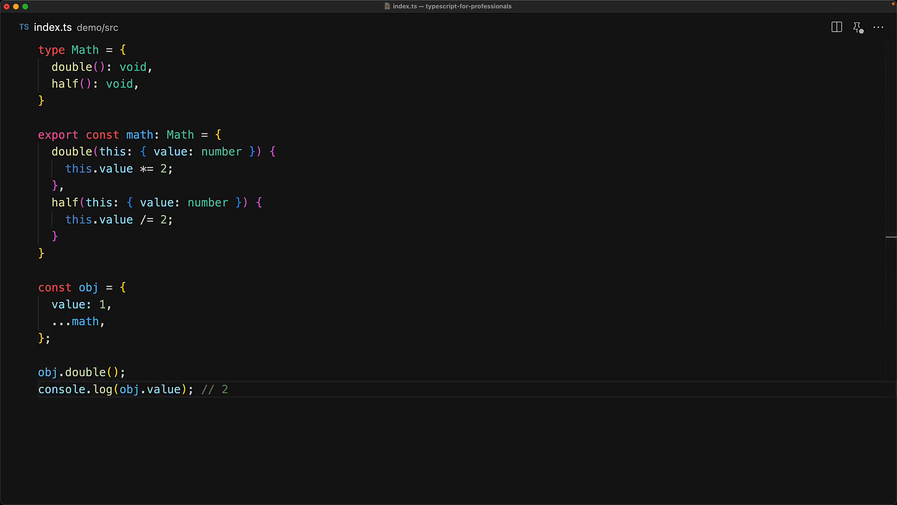
text(obj.half();)
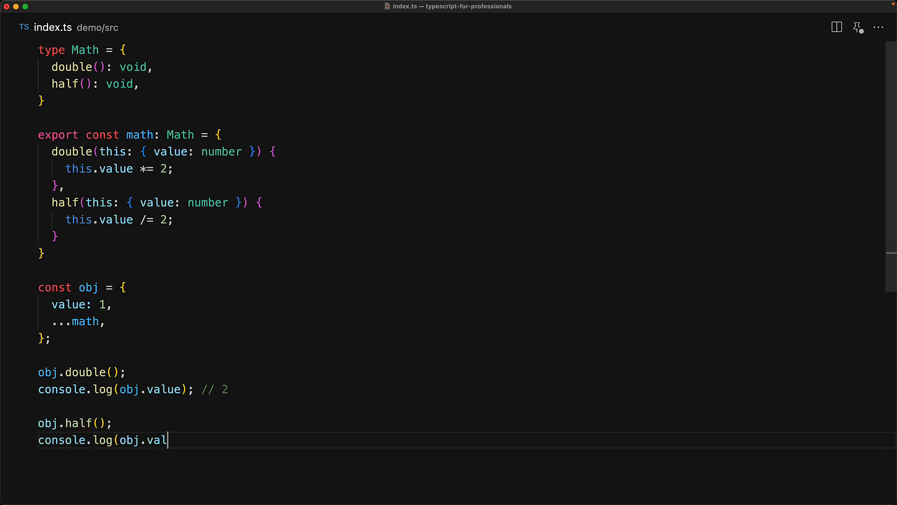
text(ue); // 1)
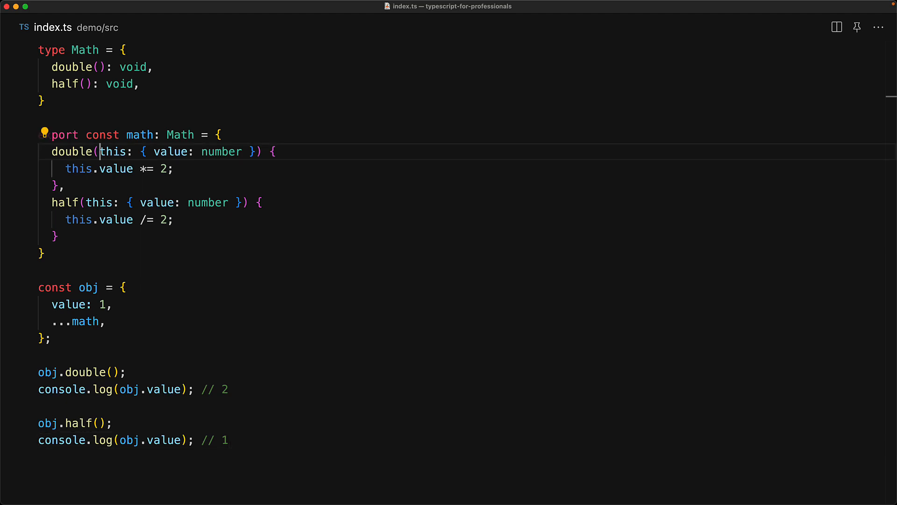
- Remove the this: { value: number } parameters and annotate math as Math & ThisType<{ value: number }>
drag(100, 151, 253, 151)
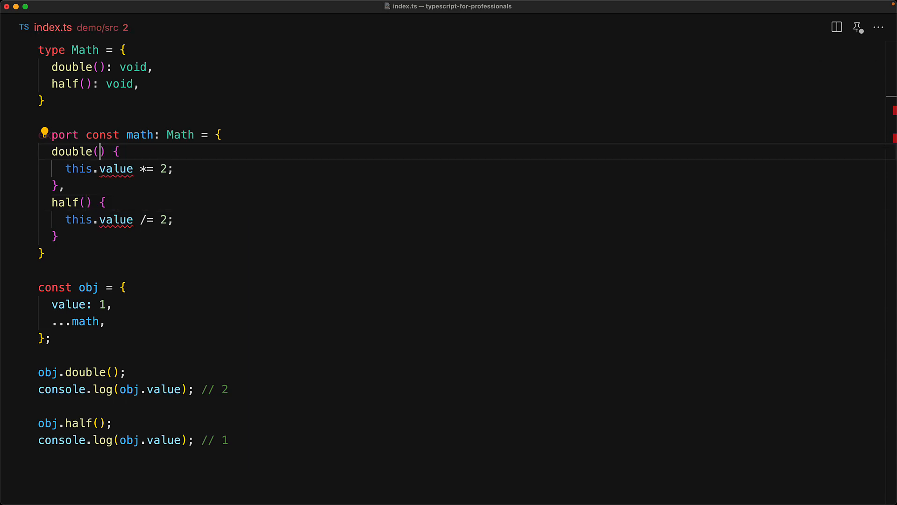
text(& ThisType<{ value: numb)
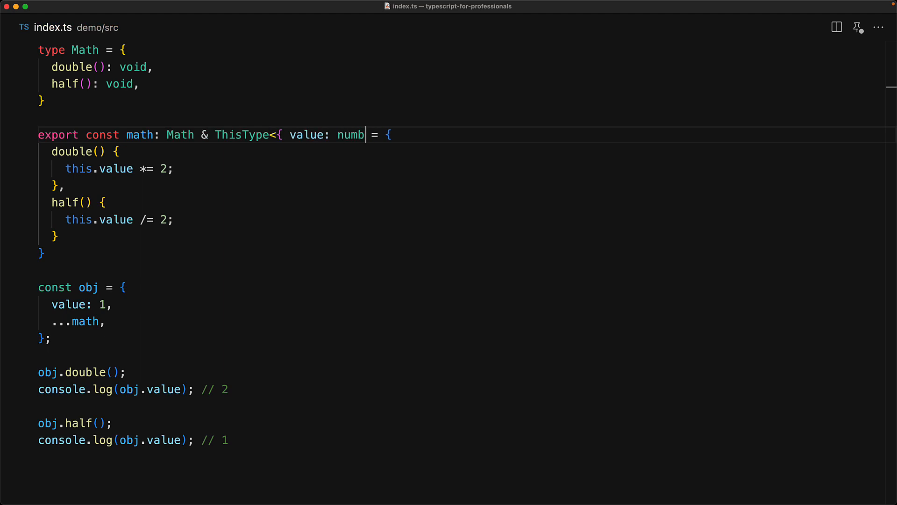
text(er }>)
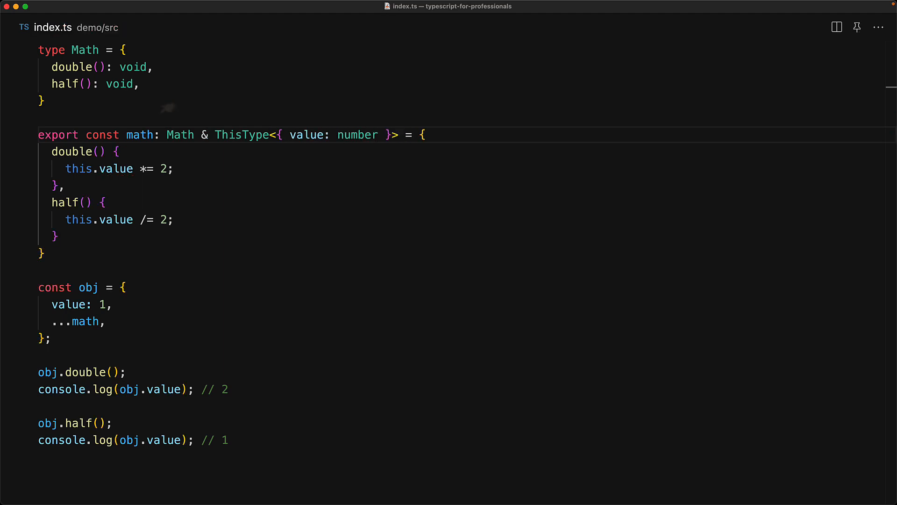
mouse_move(153, 122)
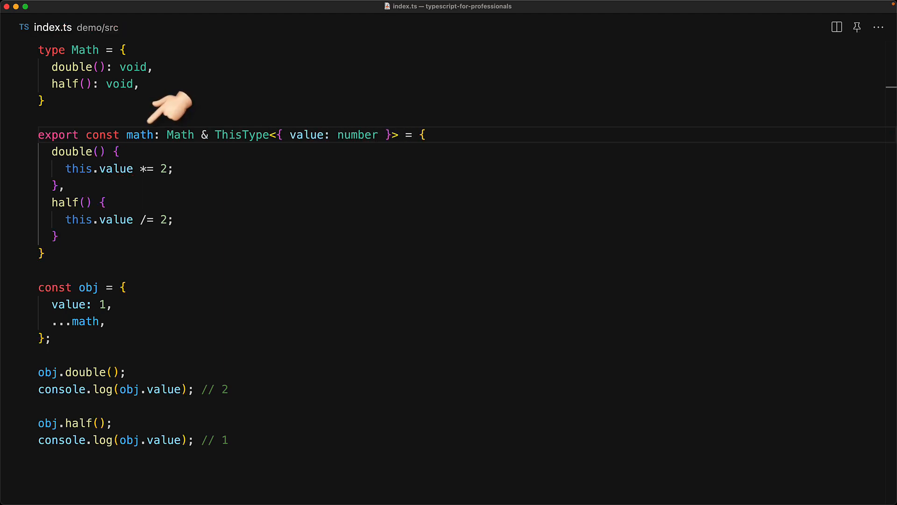
mouse_move(186, 121)
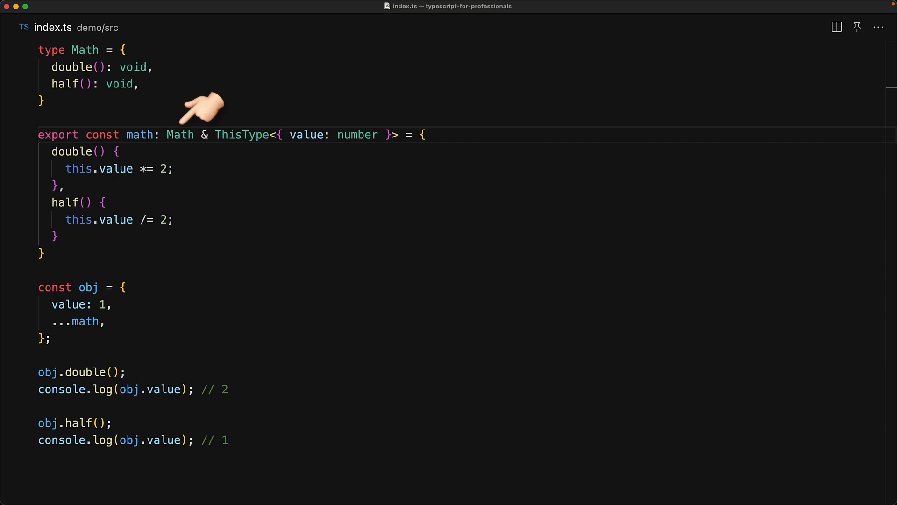
mouse_move(232, 112)
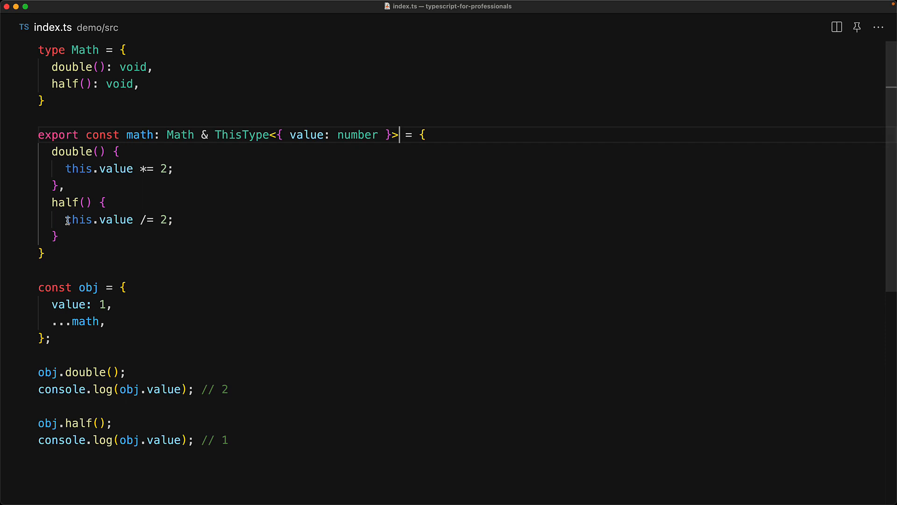
mouse_move(79, 219)
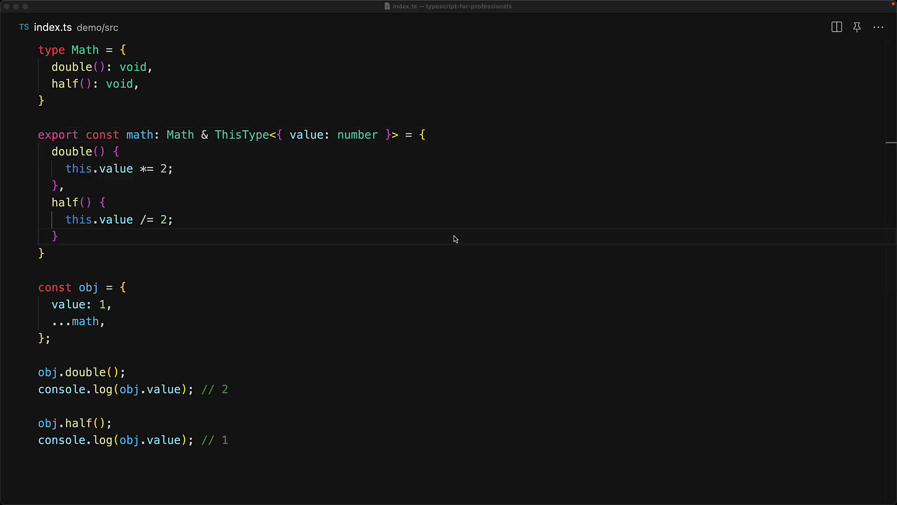
mouse_move(263, 135)
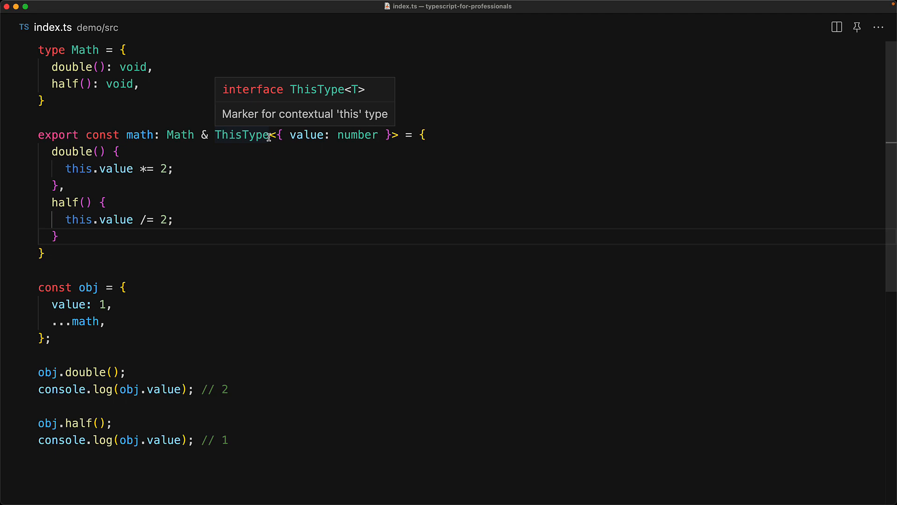
- Select all of index.ts and delete it, leaving the file empty
click(243, 135)
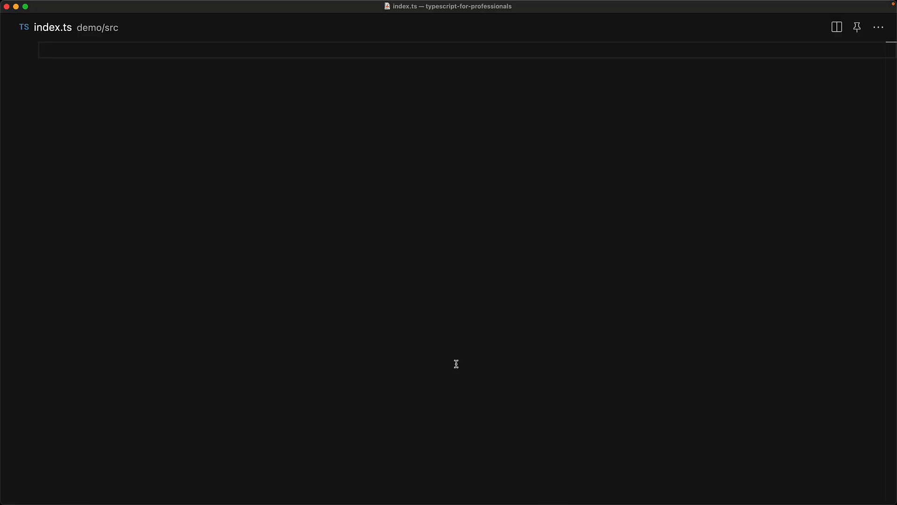
- Write the StateDescription<D, M> type with ThisType<D & M> methods and createState returning { ...desc.data, ...desc.methods }
text(type StateDescription<D, M> = {)
click(463, 83)
text(methods: M & ThisType<D & M>;)
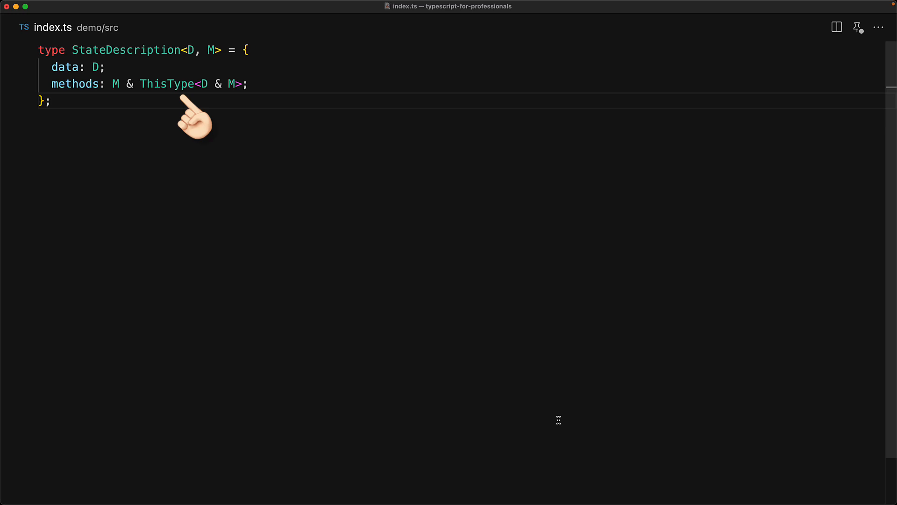
mouse_move(199, 103)
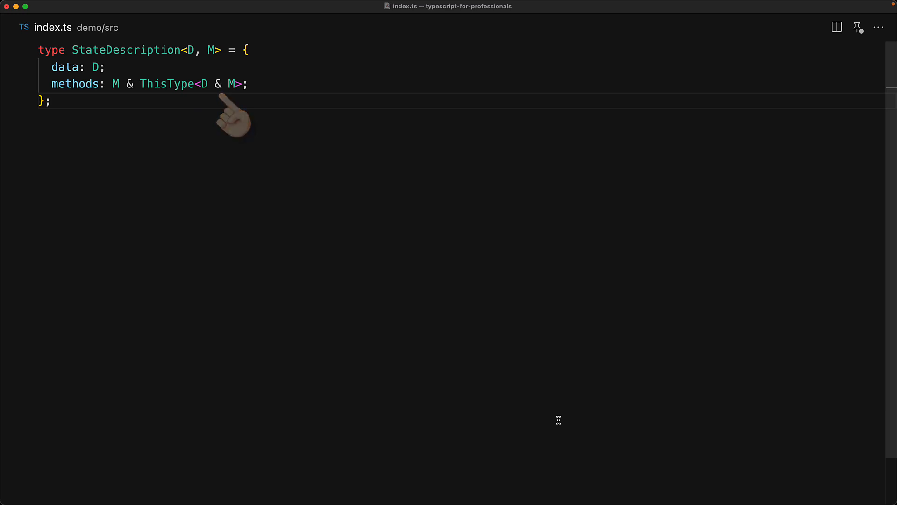
text(function createState<D, M>(desc: StateDescription<D, M>): D & M {)
text(return { ...desc.data, ...desc.methods };)
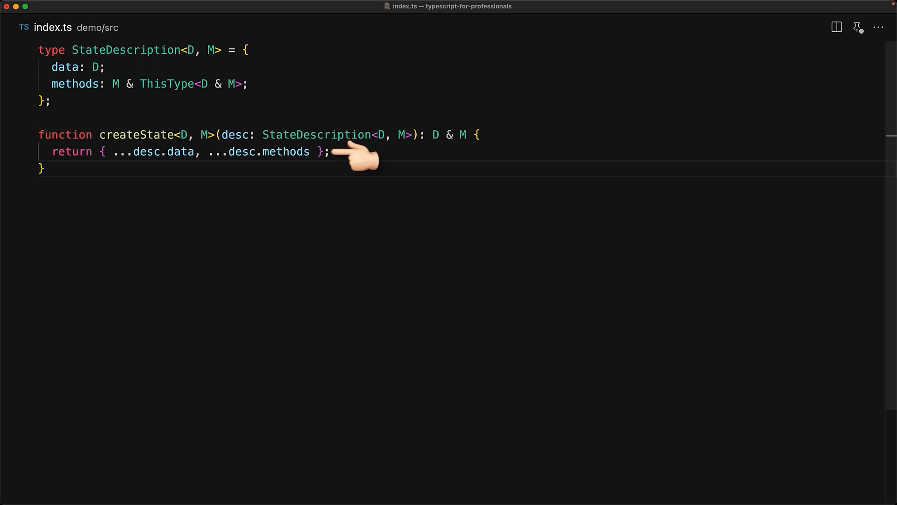
mouse_move(447, 107)
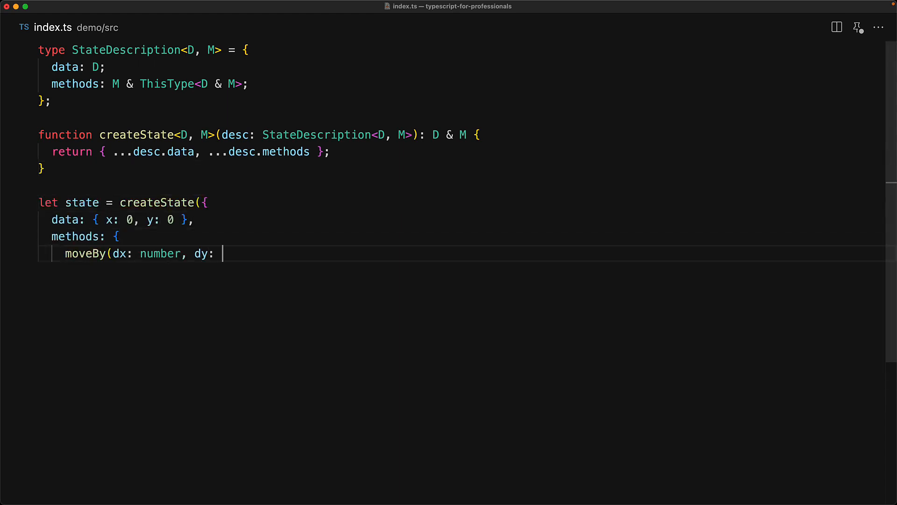
- Create state via createState with x/y data and moveBy(dx, dy), then set state.x = 10, state.y = 20 and call state.moveBy(5, 5)
text(number) {)
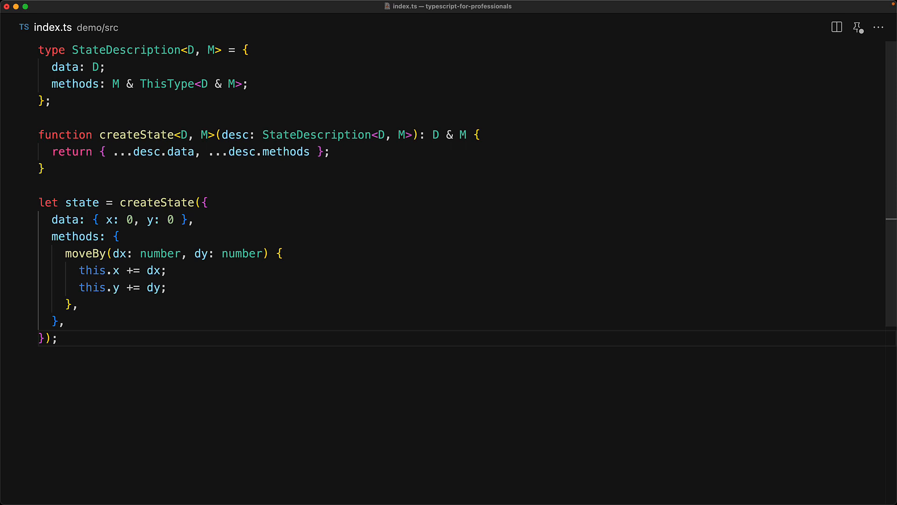
text(state.x = 10;)
text(state.moveBy(5, 5);)
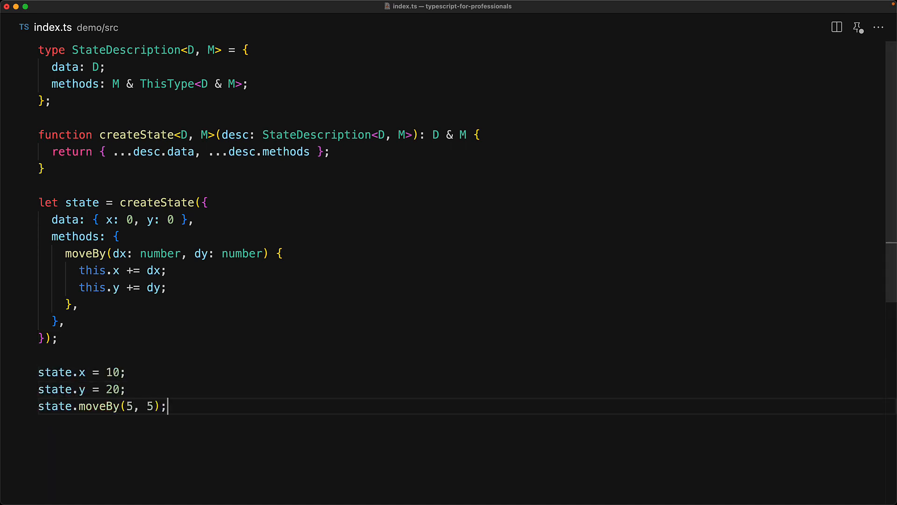